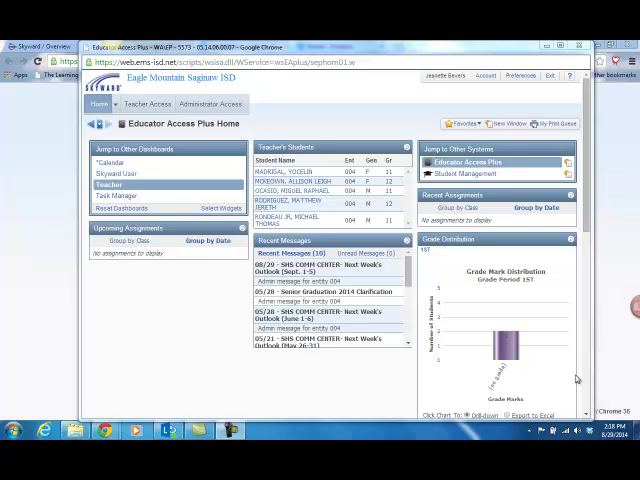
{"action": "mouse_move", "coordinate": [485, 243]}
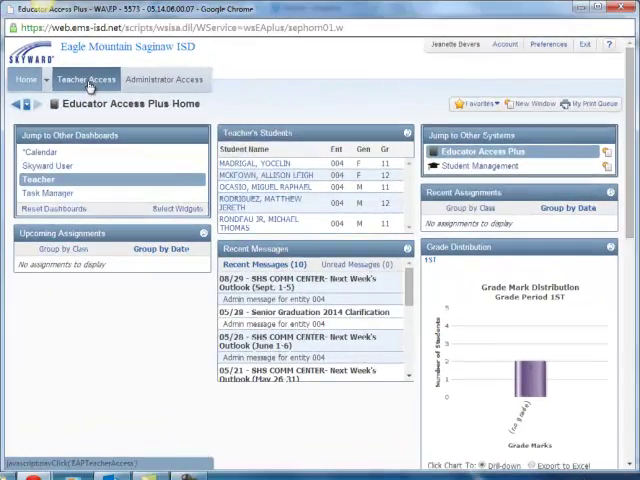
Choose My Gradebook from the Teacher Access menu to list the library assistant classes.
{"action": "left_click", "coordinate": [86, 79]}
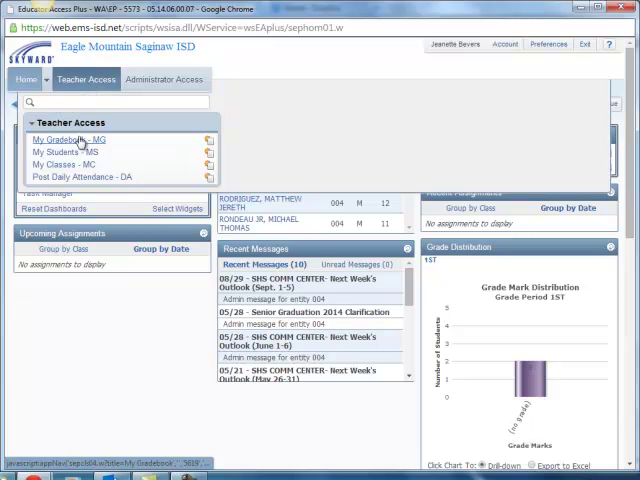
{"action": "left_click", "coordinate": [65, 138]}
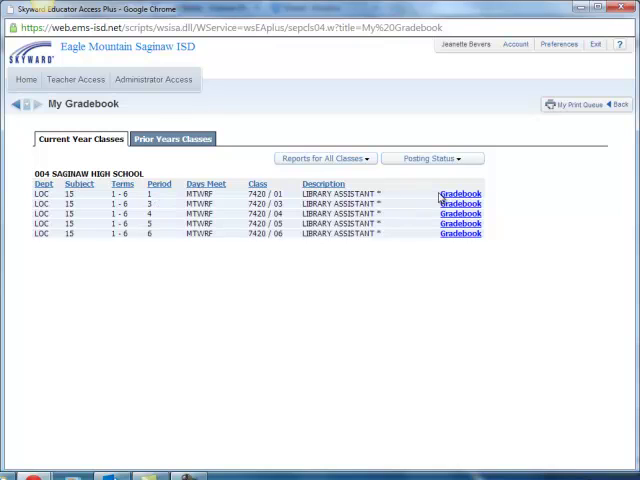
{"action": "mouse_move", "coordinate": [460, 203]}
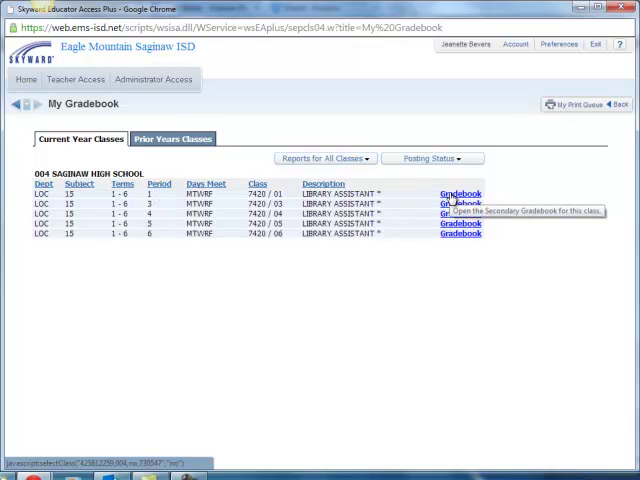
Open the gradebook for class 7420/01 and browse the Other Access, Classes and Attendance menus.
{"action": "left_click", "coordinate": [459, 193]}
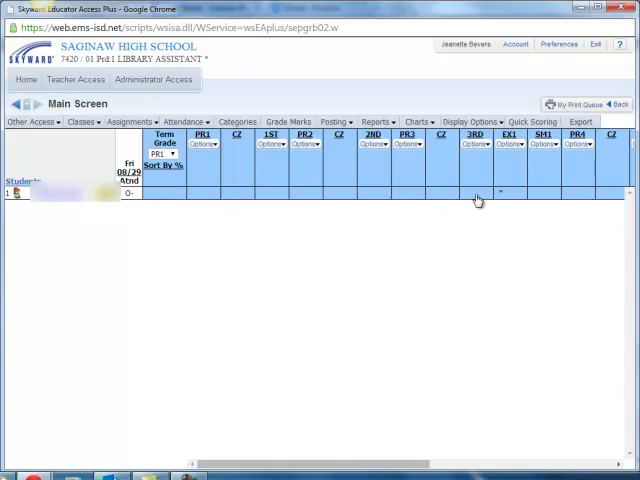
{"action": "mouse_move", "coordinate": [215, 203]}
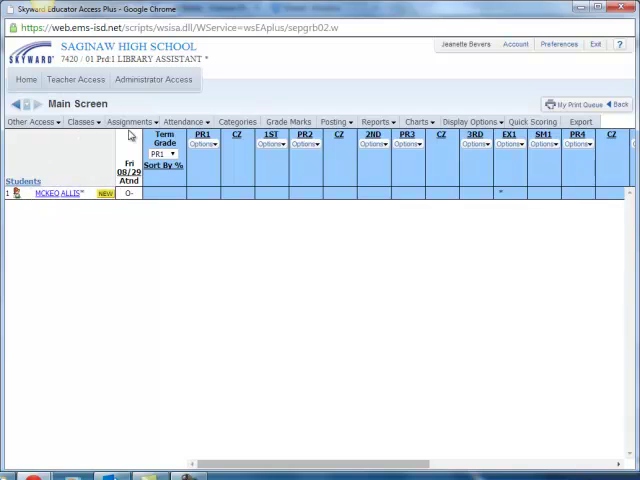
{"action": "left_click", "coordinate": [30, 121]}
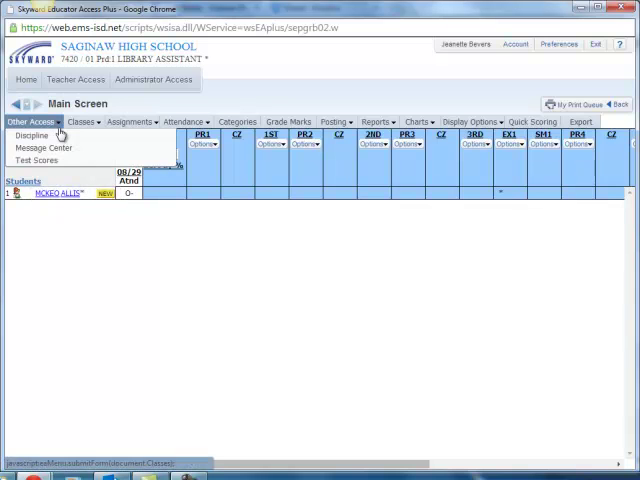
{"action": "left_click", "coordinate": [80, 121]}
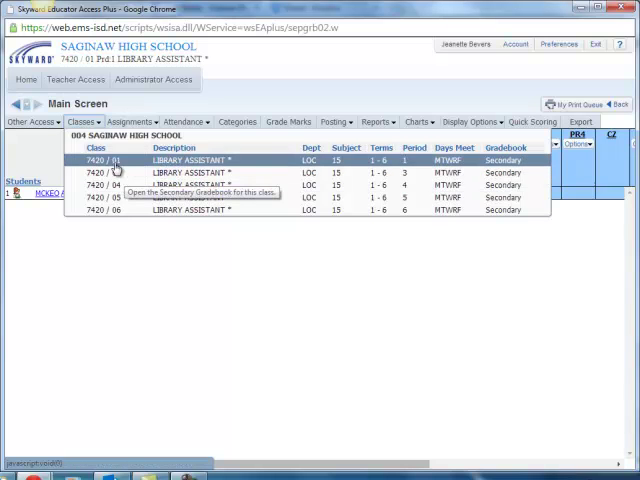
{"action": "left_click", "coordinate": [131, 121]}
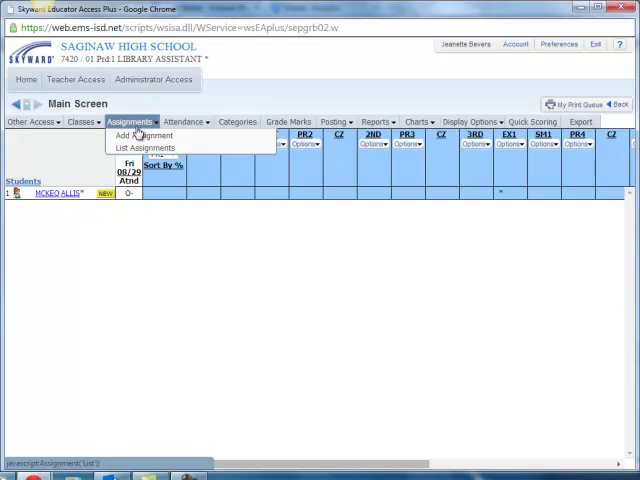
{"action": "left_click", "coordinate": [184, 121]}
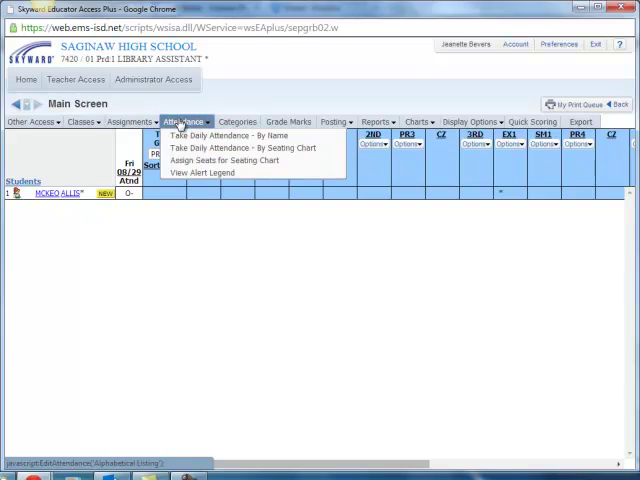
{"action": "mouse_move", "coordinate": [230, 135]}
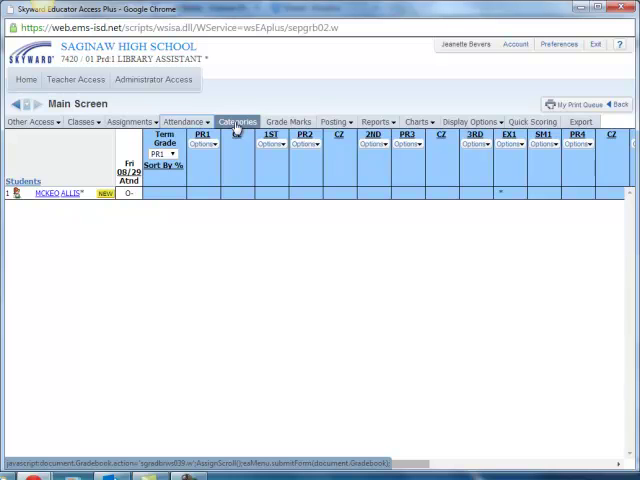
{"action": "left_click", "coordinate": [237, 121]}
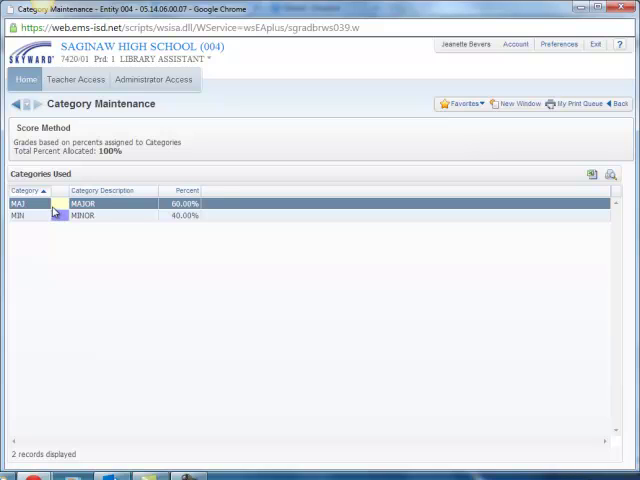
{"action": "mouse_move", "coordinate": [62, 216]}
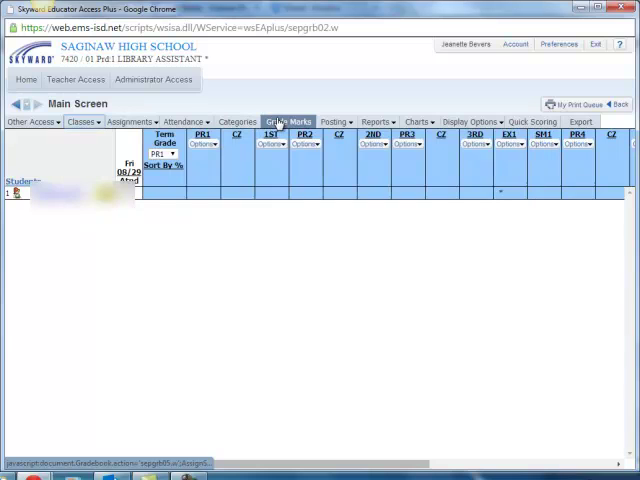
Browse the Grade Marks and Posting menus of the period 1 gradebook.
{"action": "left_click", "coordinate": [337, 121]}
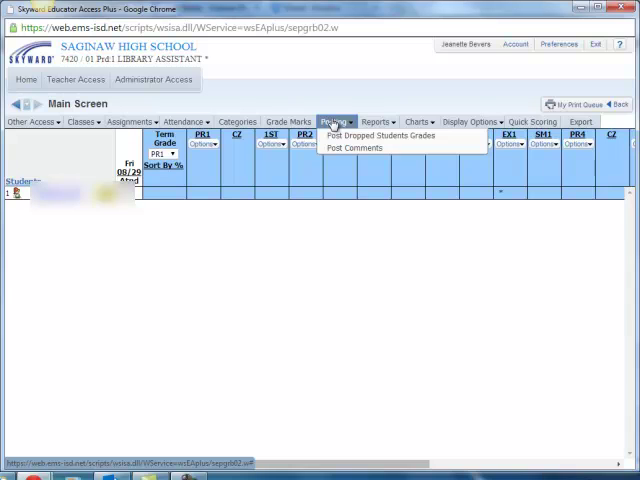
{"action": "left_click", "coordinate": [375, 121]}
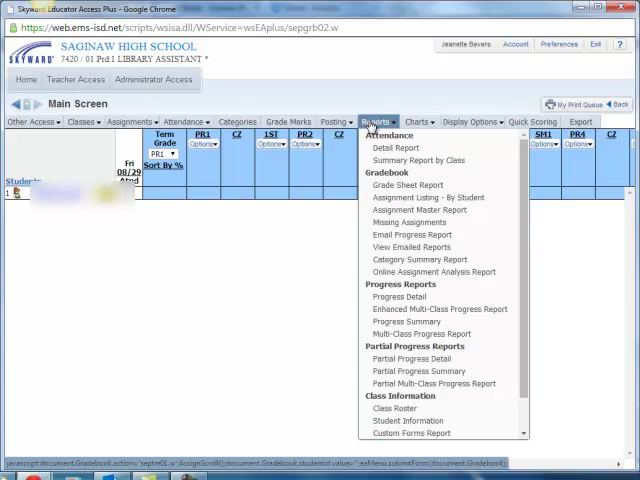
{"action": "mouse_move", "coordinate": [405, 185]}
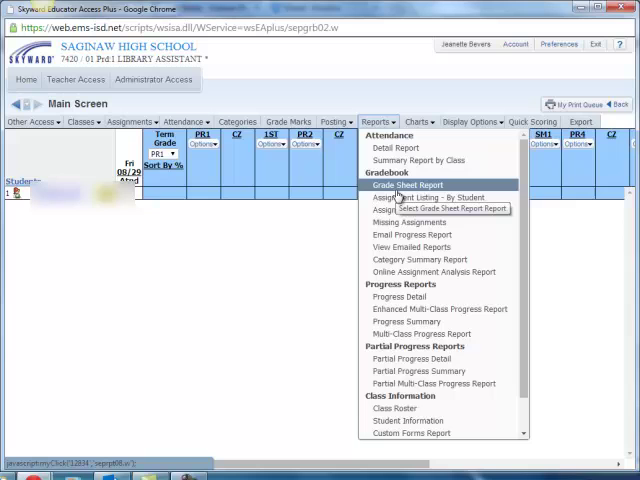
{"action": "mouse_move", "coordinate": [430, 197]}
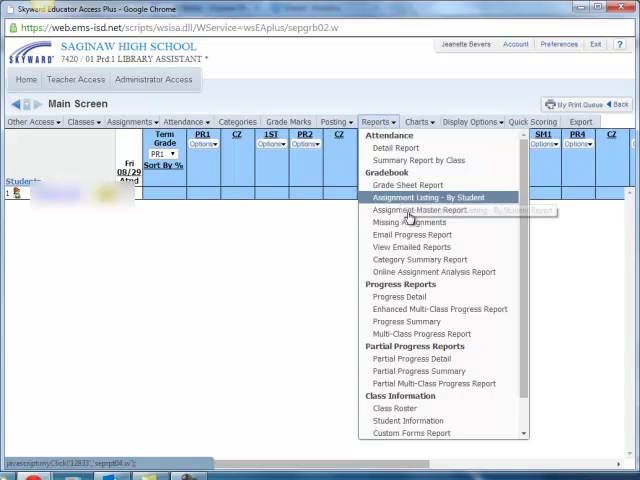
{"action": "mouse_move", "coordinate": [402, 297]}
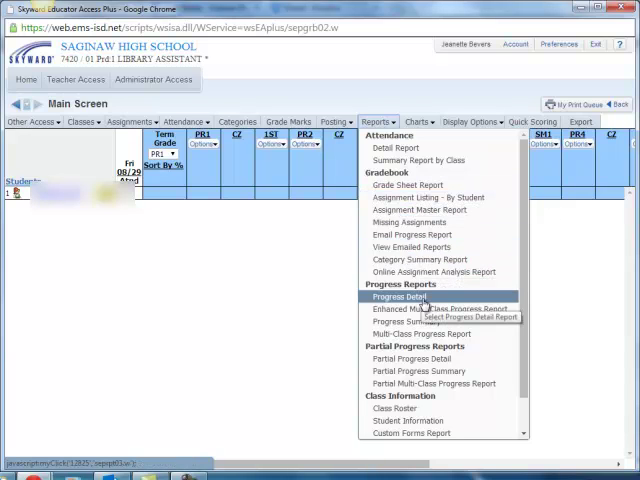
{"action": "mouse_move", "coordinate": [407, 409]}
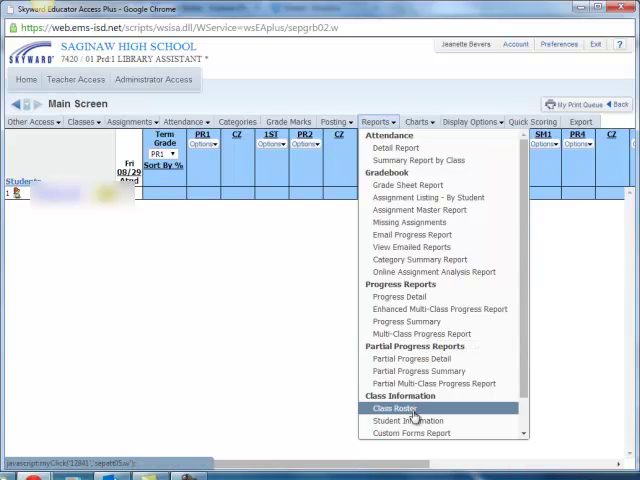
{"action": "mouse_move", "coordinate": [415, 409]}
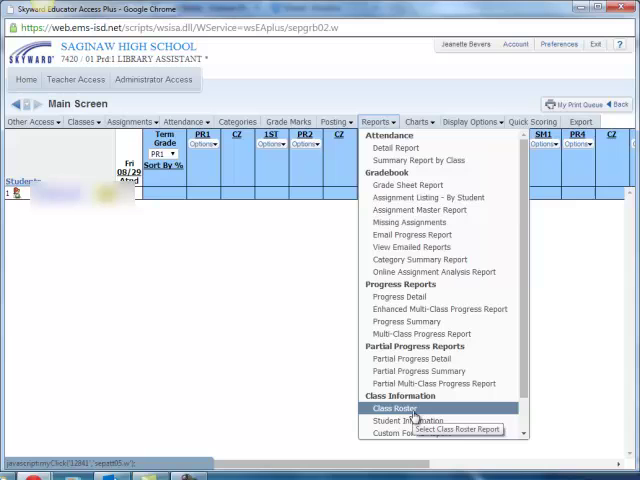
Close the Reports menu to return to the period 1 gradebook main screen.
{"action": "left_click", "coordinate": [476, 121]}
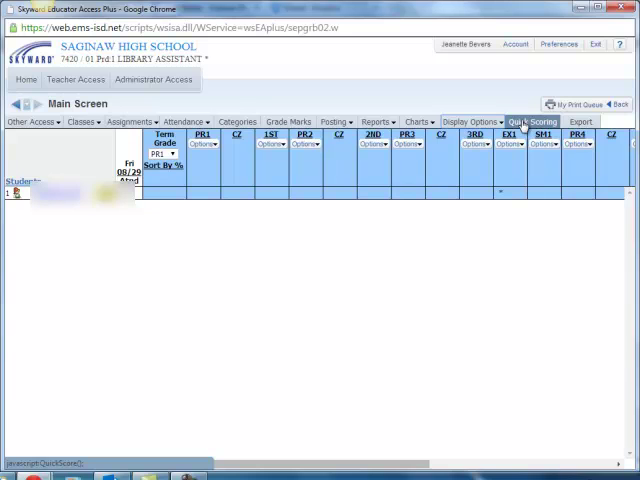
{"action": "mouse_move", "coordinate": [421, 242]}
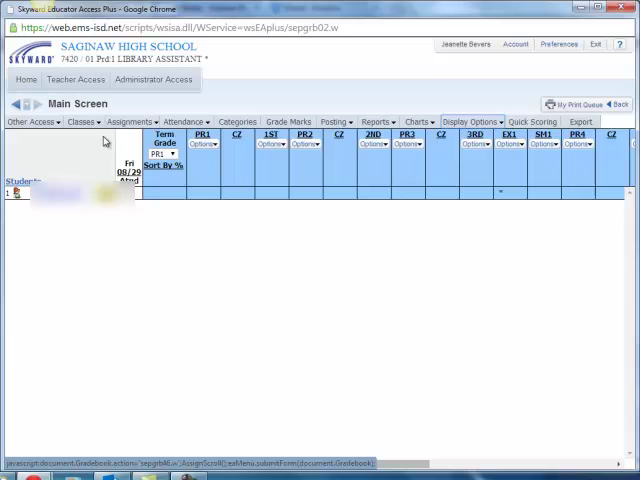
Show the assignment options to add a new assignment.
{"action": "left_click", "coordinate": [131, 121]}
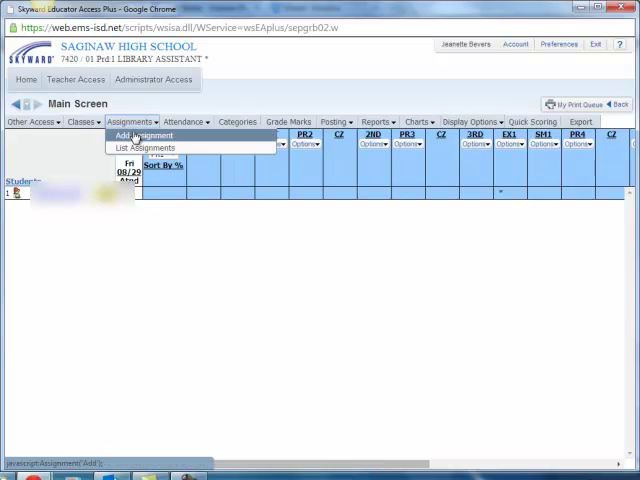
{"action": "mouse_move", "coordinate": [145, 135]}
{"action": "type", "text": "test assignment"}
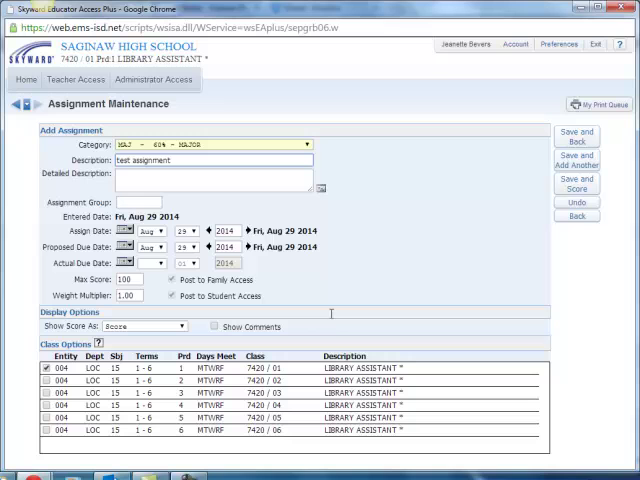
{"action": "mouse_move", "coordinate": [246, 206]}
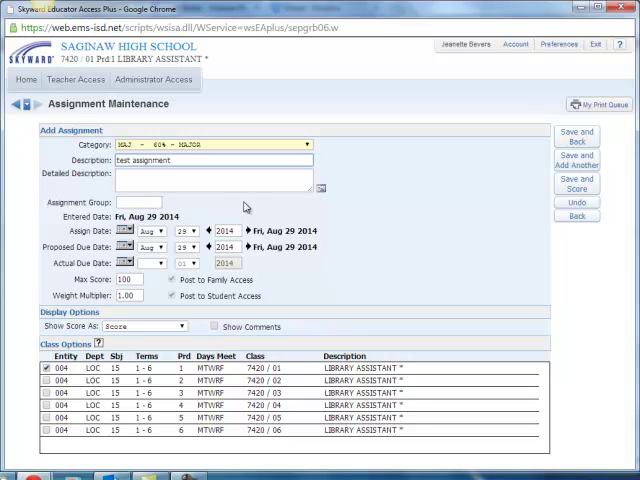
{"action": "mouse_move", "coordinate": [347, 201]}
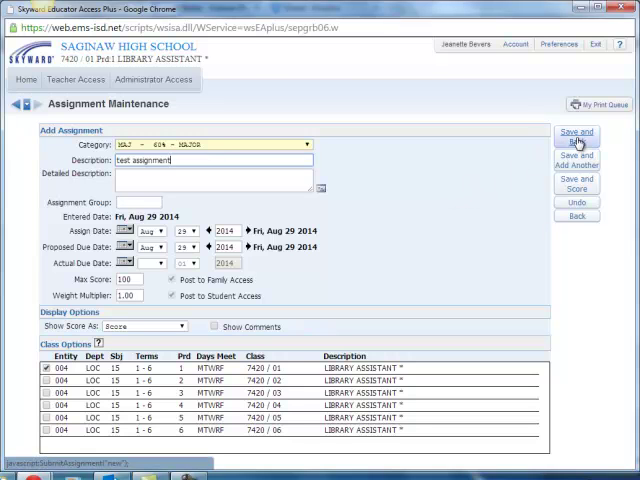
{"action": "mouse_move", "coordinate": [576, 138]}
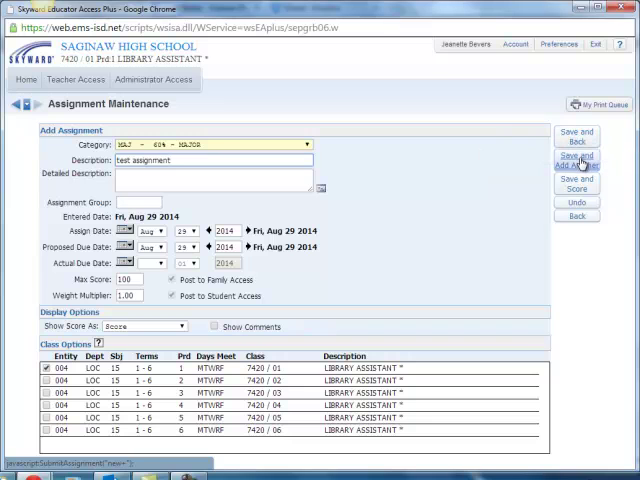
{"action": "mouse_move", "coordinate": [577, 161]}
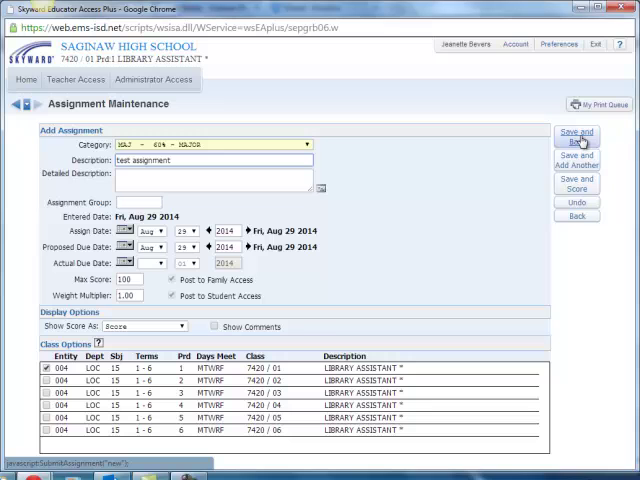
{"action": "mouse_move", "coordinate": [577, 136]}
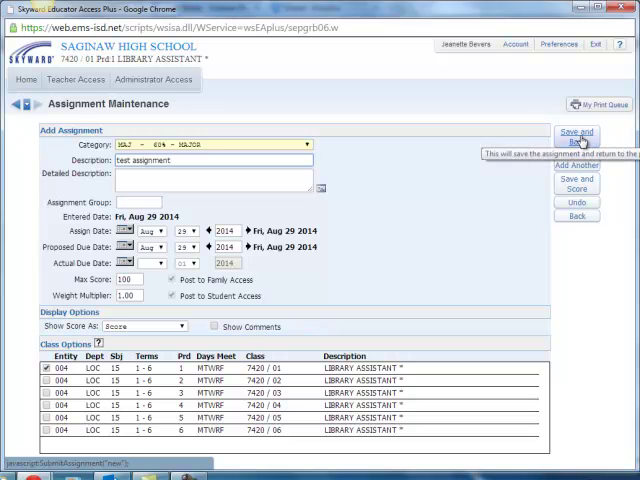
Save the MAJOR test assignment (08/29, 100 points) and return to the gradebook.
{"action": "left_click", "coordinate": [576, 136]}
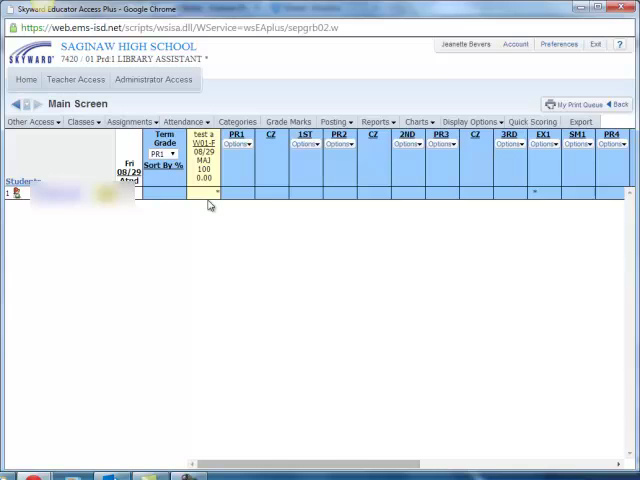
{"action": "mouse_move", "coordinate": [221, 217]}
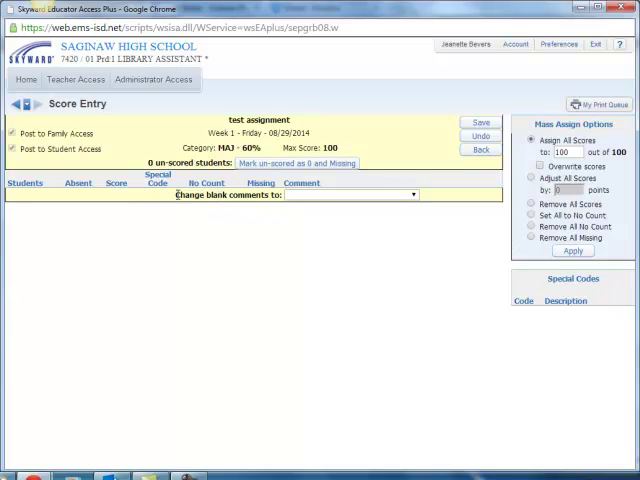
{"action": "mouse_move", "coordinate": [263, 268]}
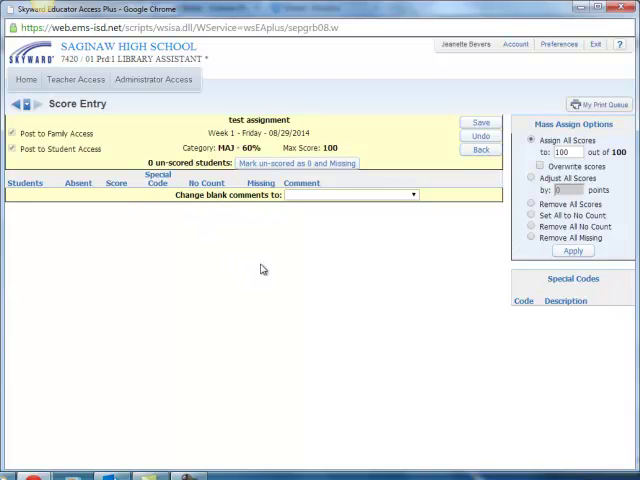
{"action": "mouse_move", "coordinate": [280, 218]}
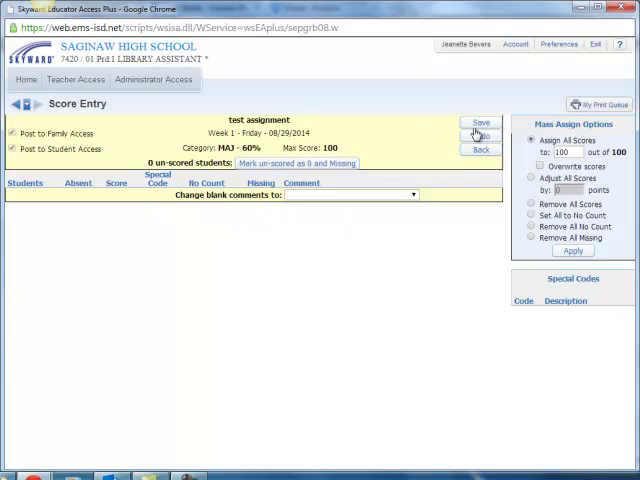
{"action": "mouse_move", "coordinate": [422, 229]}
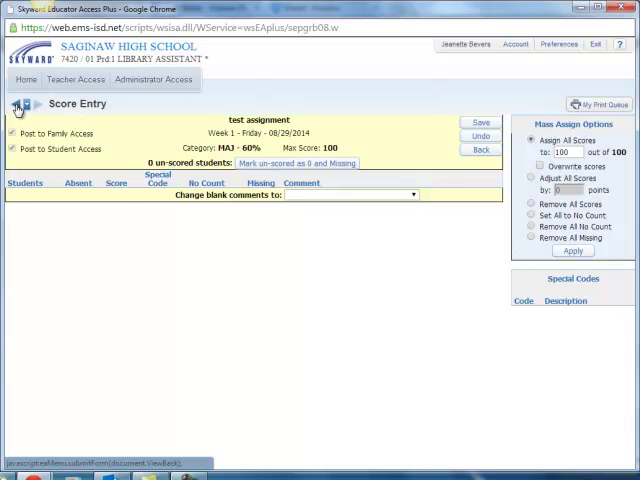
Return from score entry to the period 1 gradebook main screen.
{"action": "left_click", "coordinate": [480, 149]}
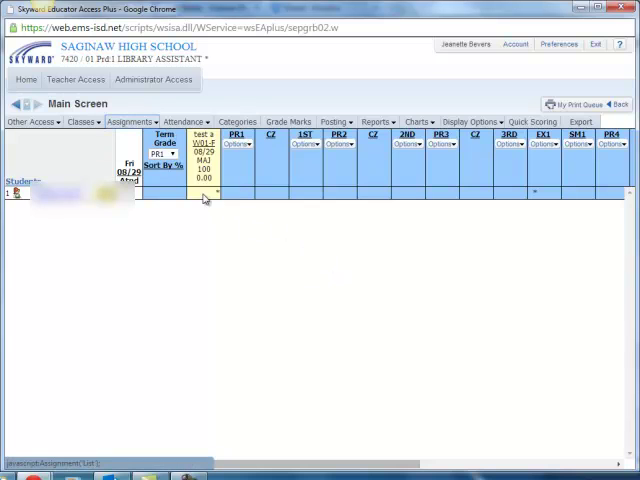
{"action": "mouse_move", "coordinate": [208, 185]}
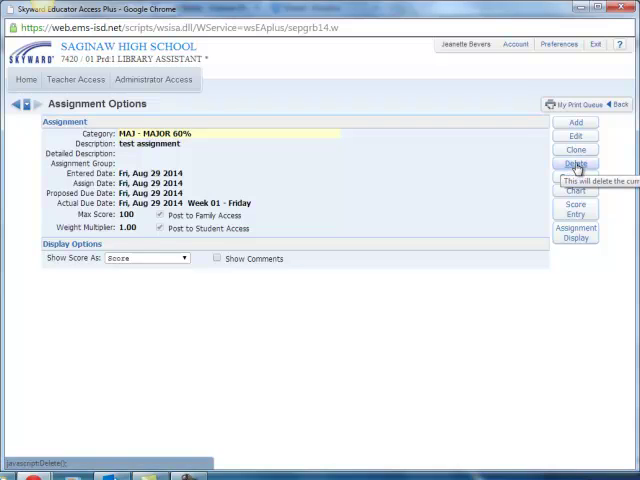
{"action": "mouse_move", "coordinate": [190, 154]}
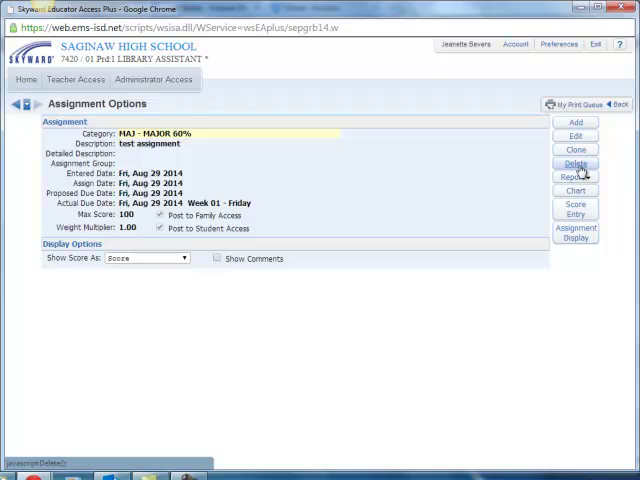
{"action": "mouse_move", "coordinate": [576, 163]}
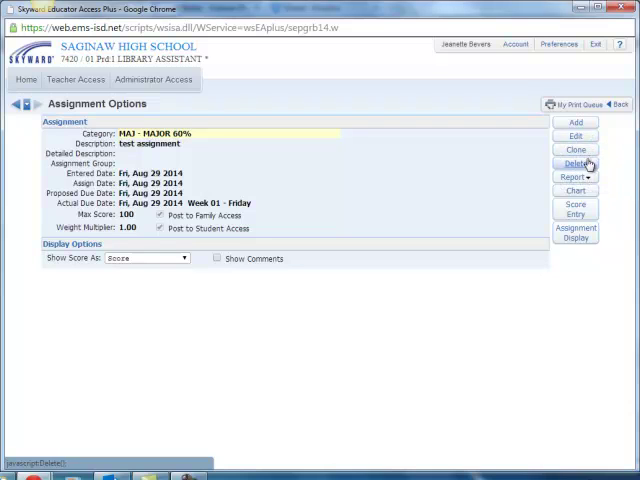
{"action": "mouse_move", "coordinate": [577, 163]}
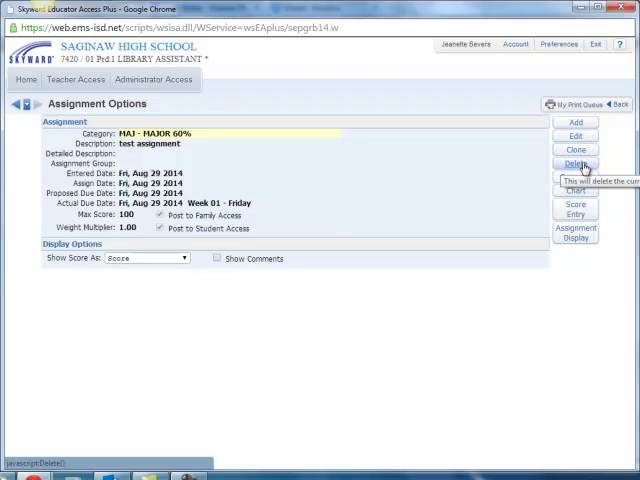
Delete test assignment from Assignment Options and confirm the deletion.
{"action": "left_click", "coordinate": [576, 163]}
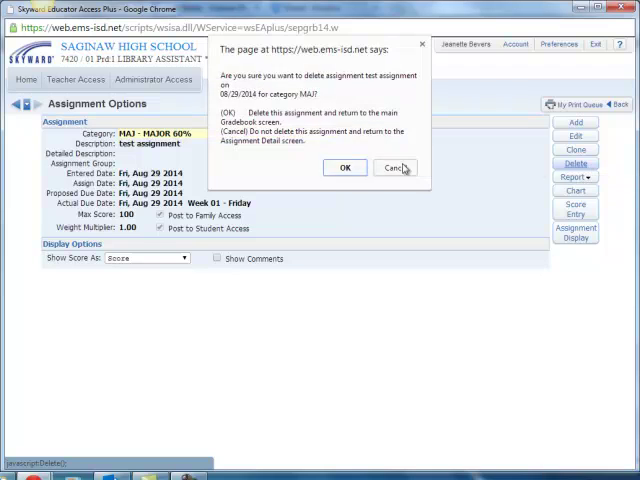
{"action": "left_click", "coordinate": [345, 167]}
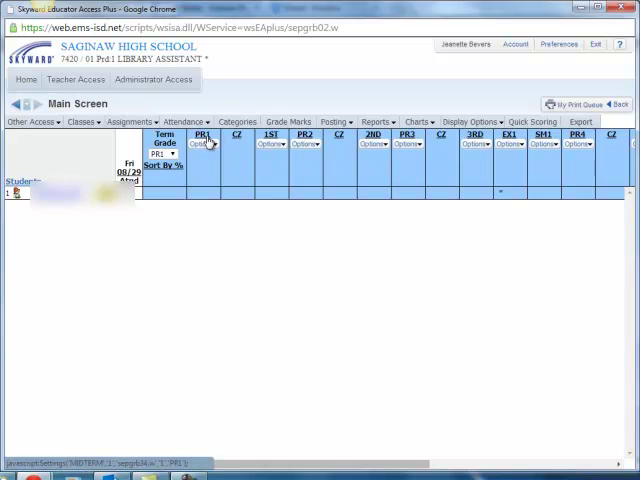
{"action": "mouse_move", "coordinate": [205, 143]}
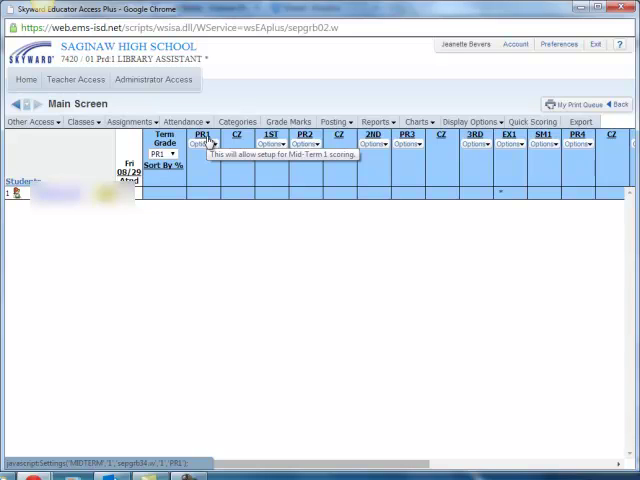
{"action": "mouse_move", "coordinate": [212, 172]}
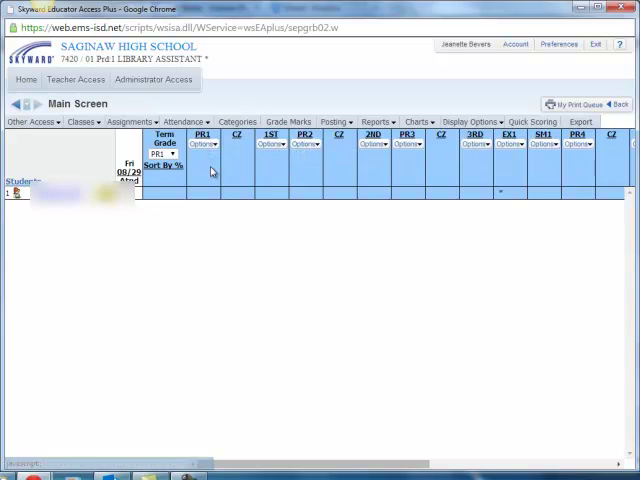
{"action": "mouse_move", "coordinate": [208, 199]}
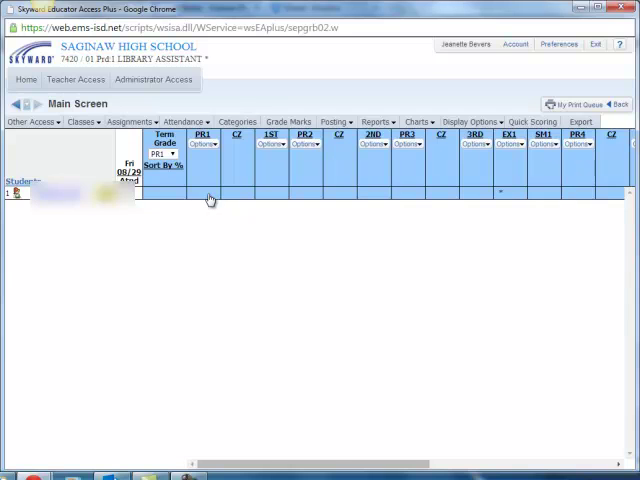
{"action": "mouse_move", "coordinate": [205, 197]}
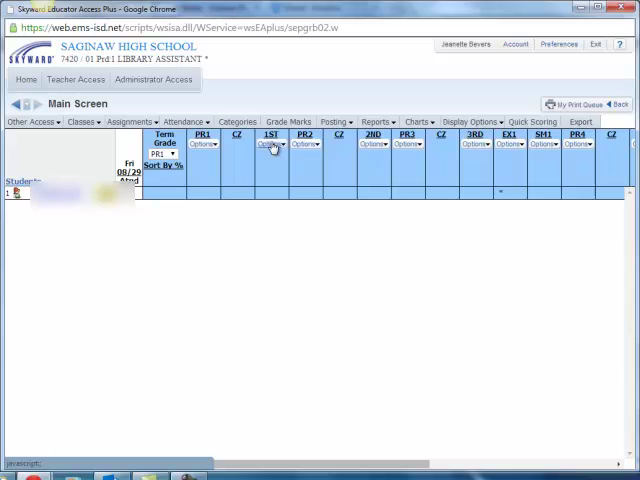
{"action": "mouse_move", "coordinate": [279, 144]}
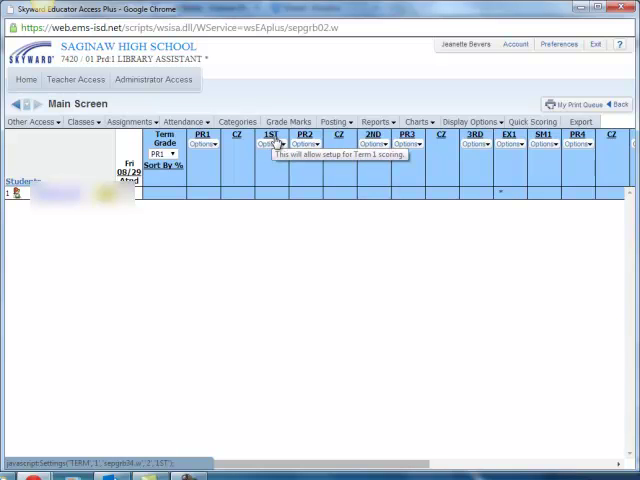